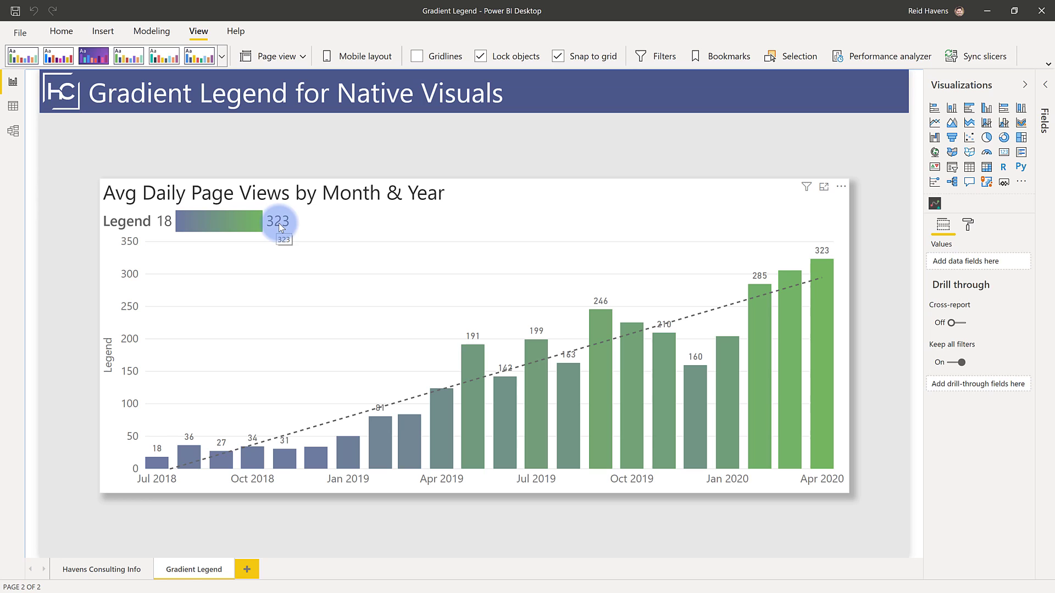
mouse_move(168, 452)
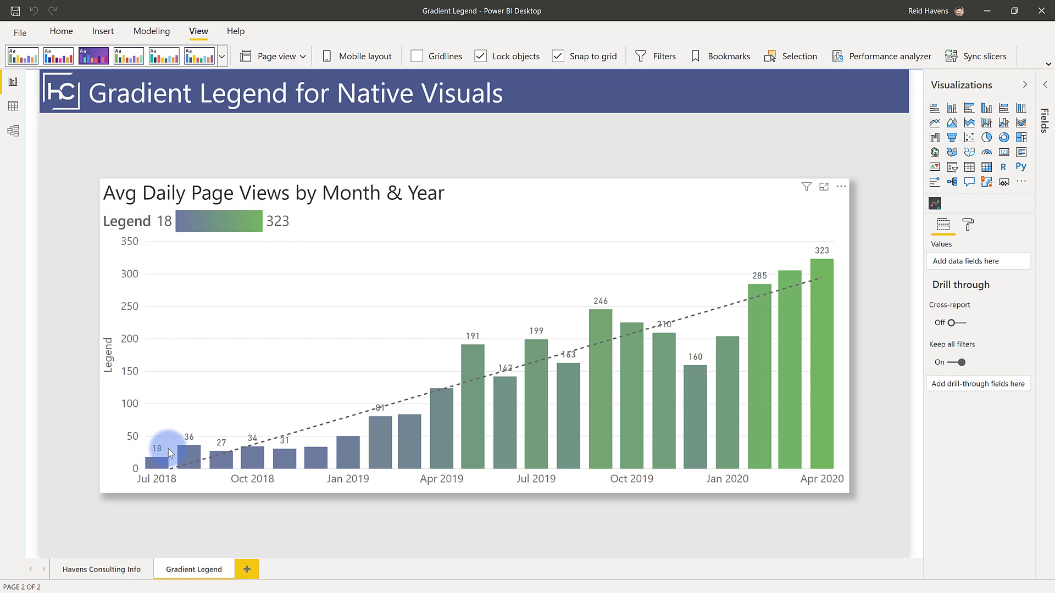
mouse_move(282, 222)
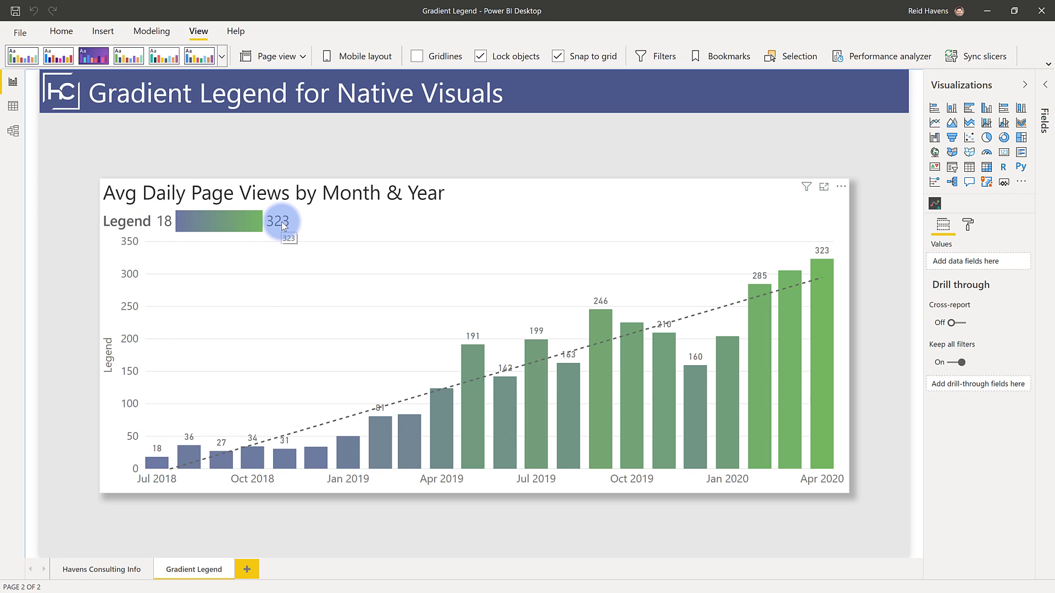
mouse_move(828, 257)
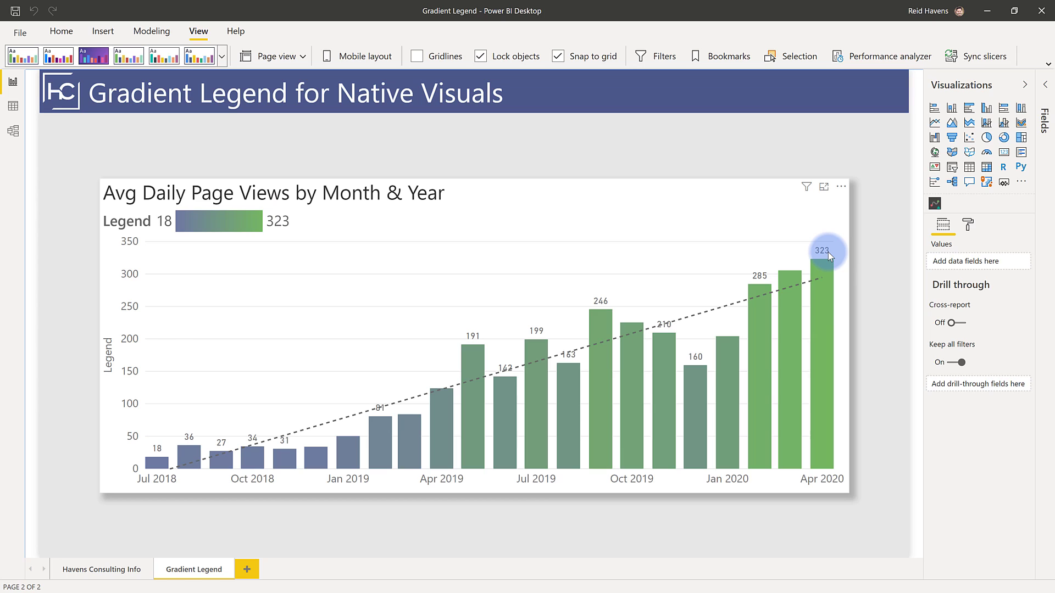
mouse_move(160, 227)
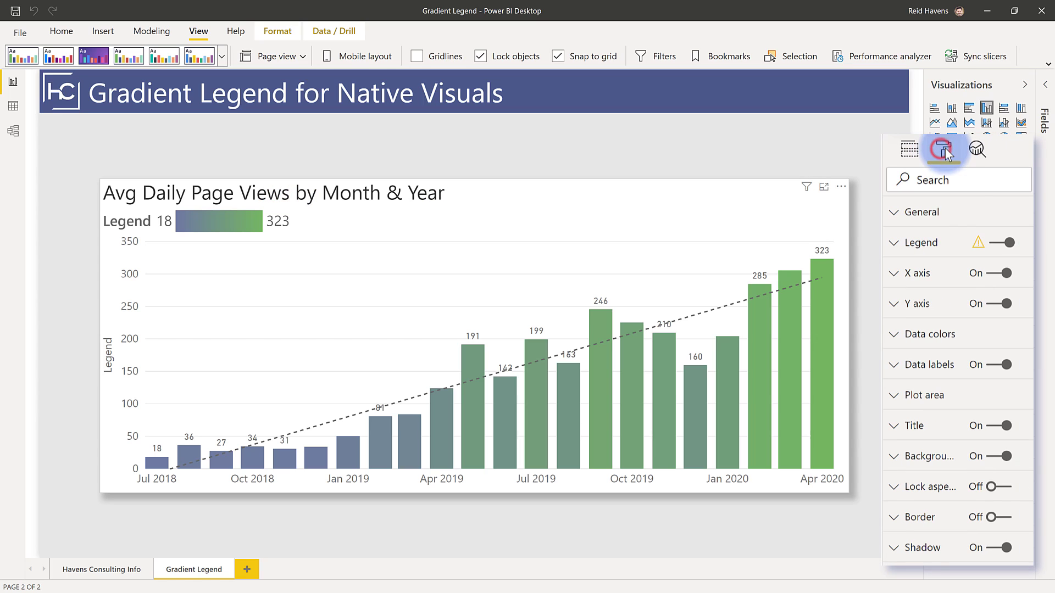
- Toggle the chart legend off and back on, then expand the Data colors settings
left_click(1004, 242)
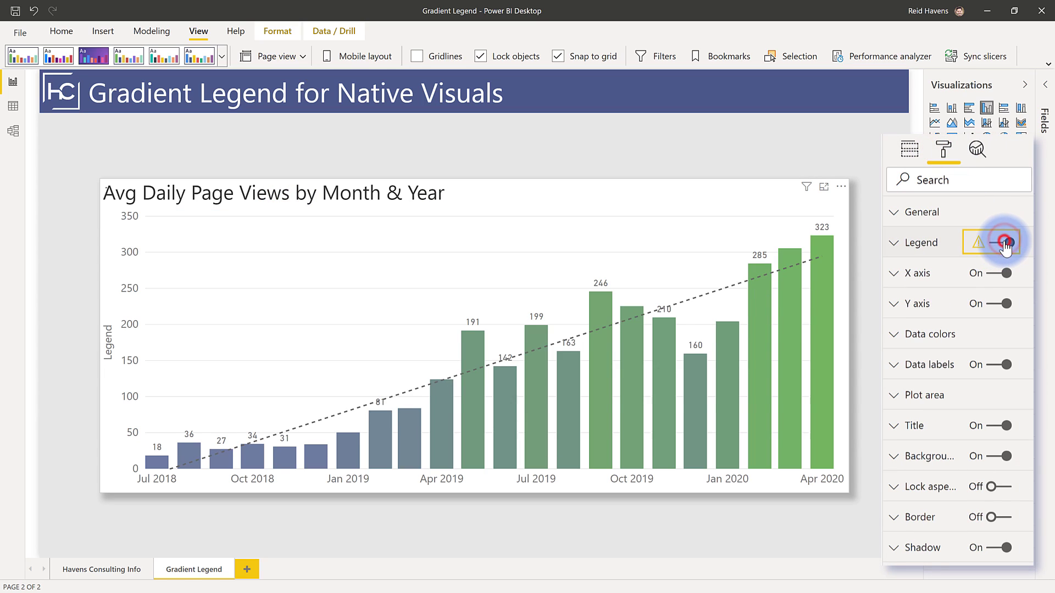
left_click(1007, 241)
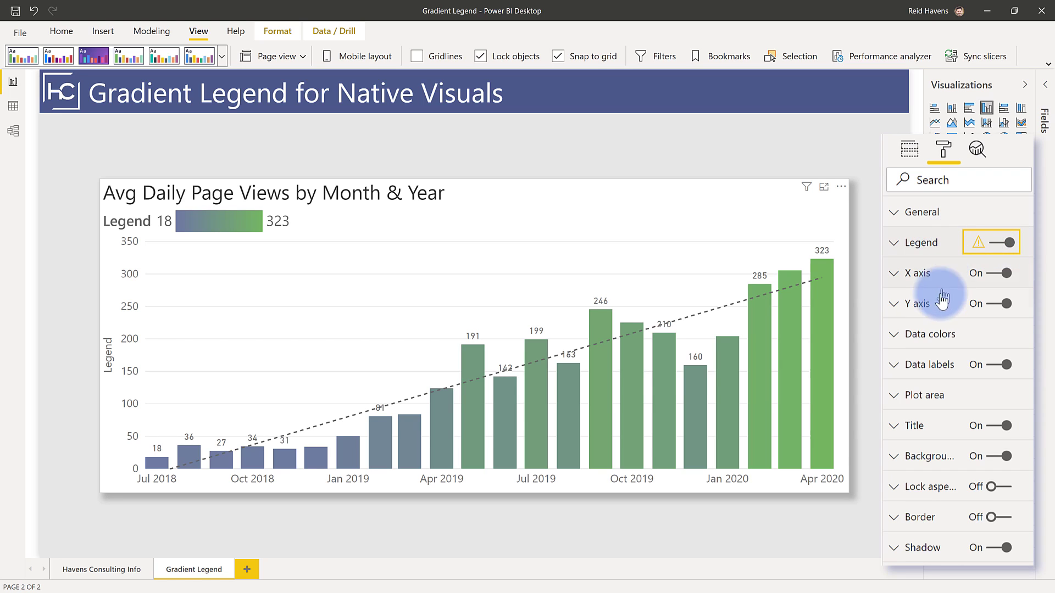
left_click(930, 334)
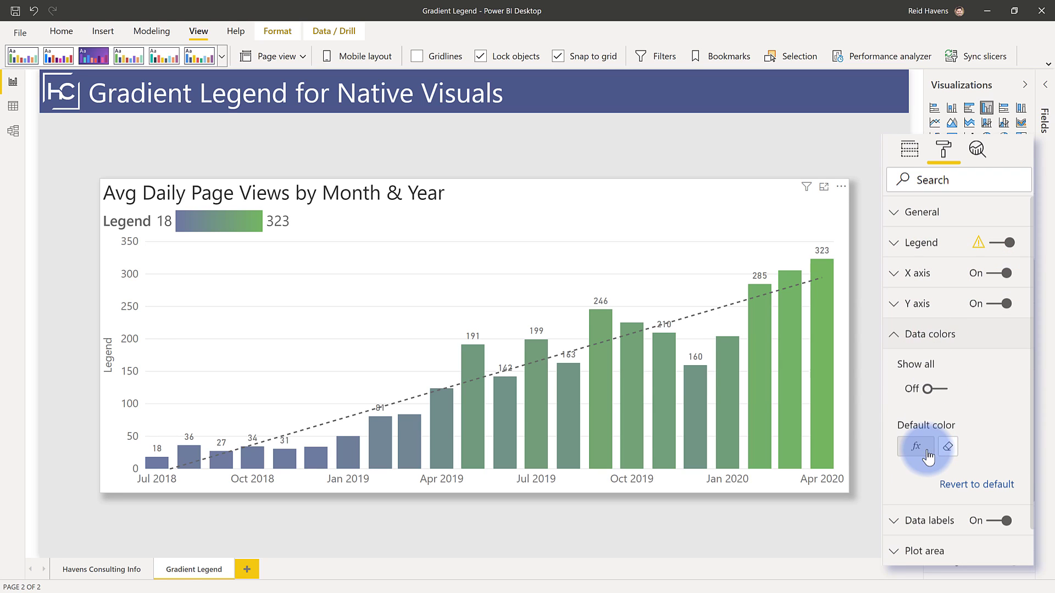
mouse_move(916, 438)
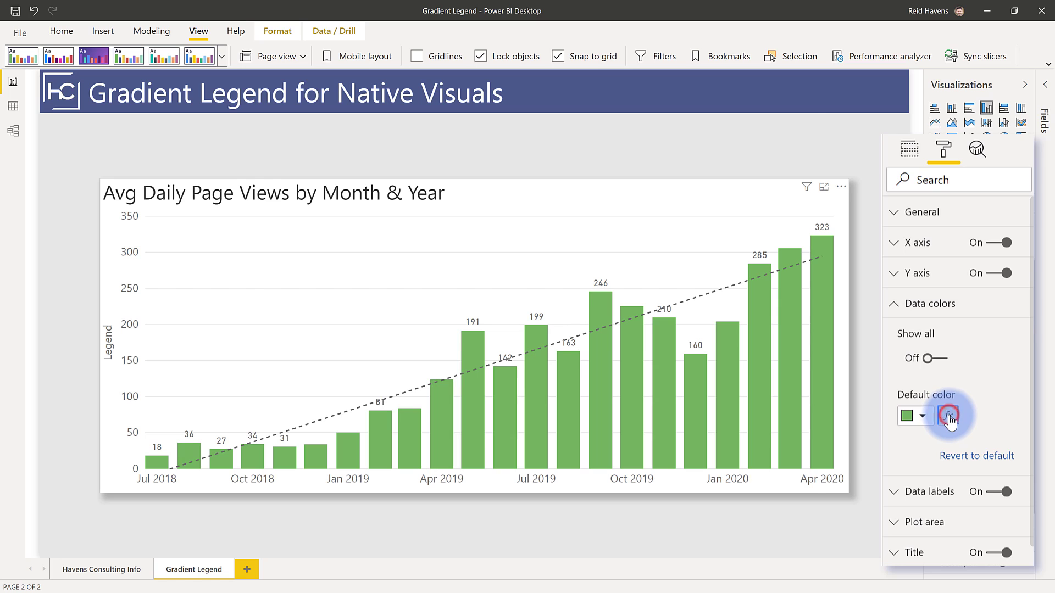
- Apply a colour scale on Avg Daily Page Views with green as the maximum colour
left_click(947, 416)
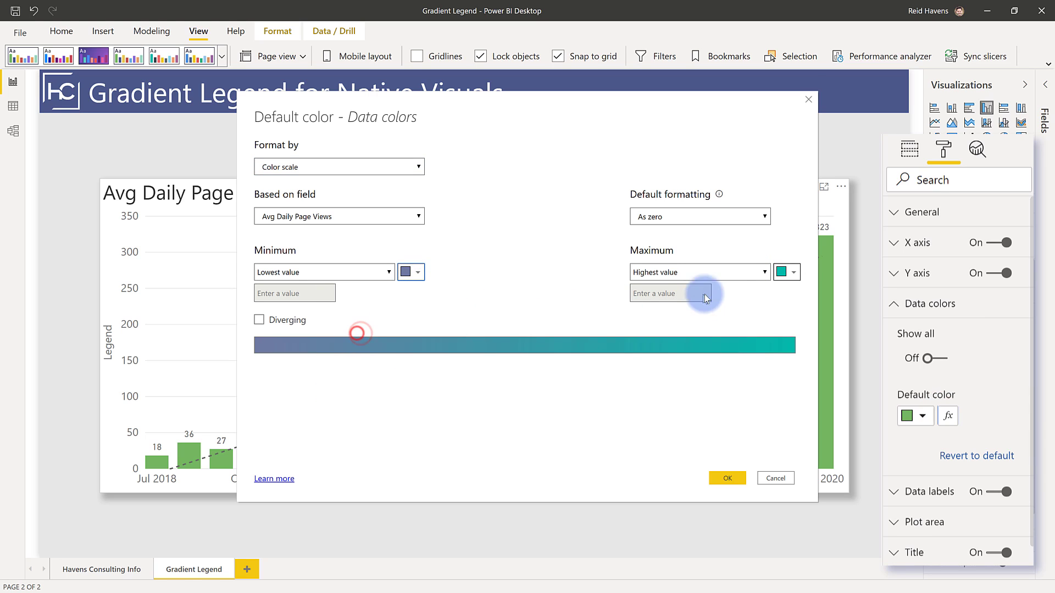
left_click(782, 272)
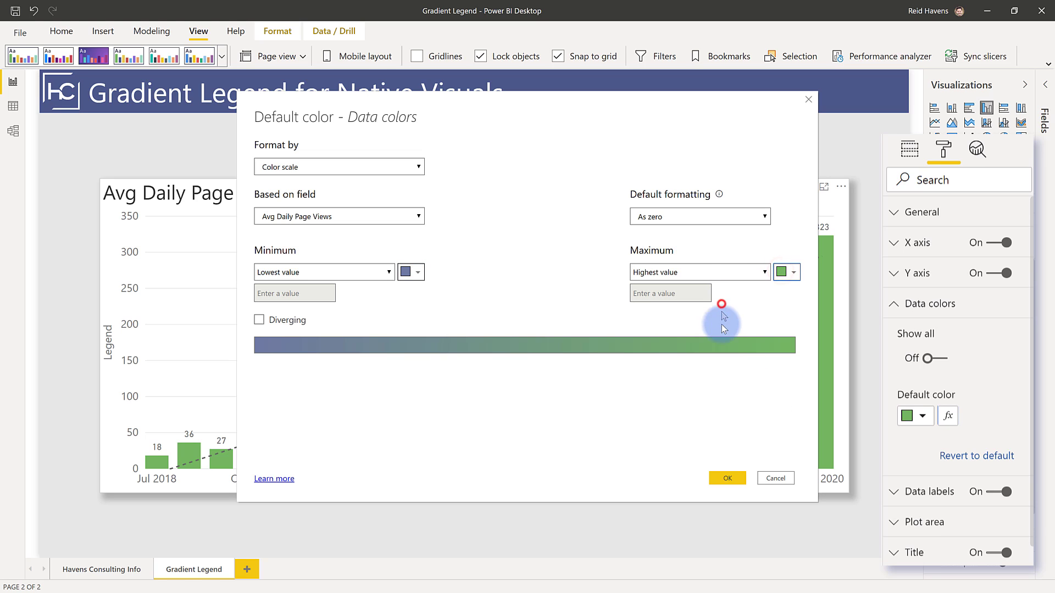
left_click(726, 478)
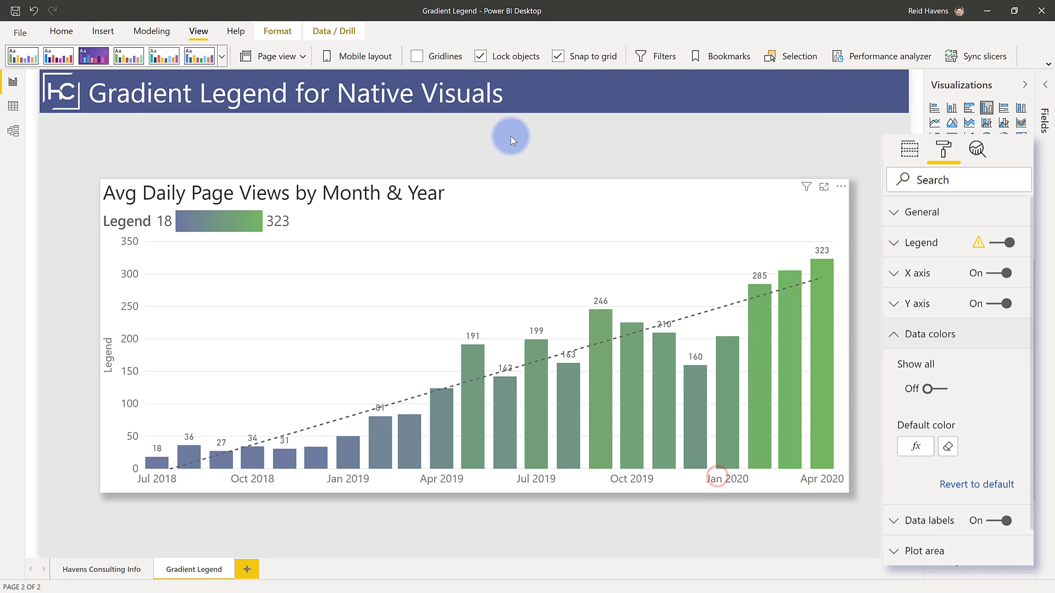
mouse_move(822, 244)
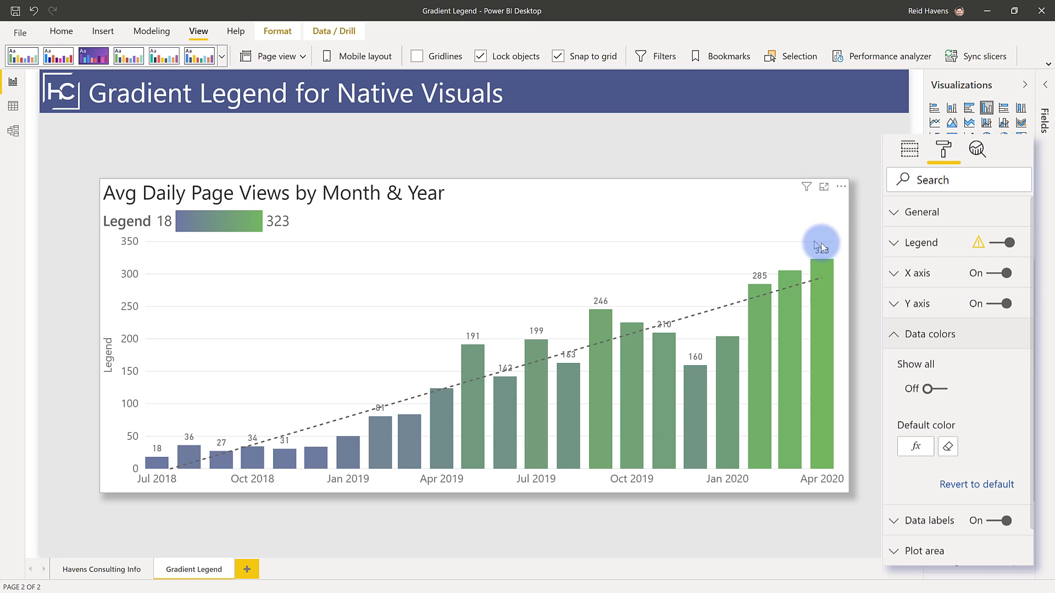
- Move the gradient legend to Bottom Center, then set its position back to Top
left_click(1012, 242)
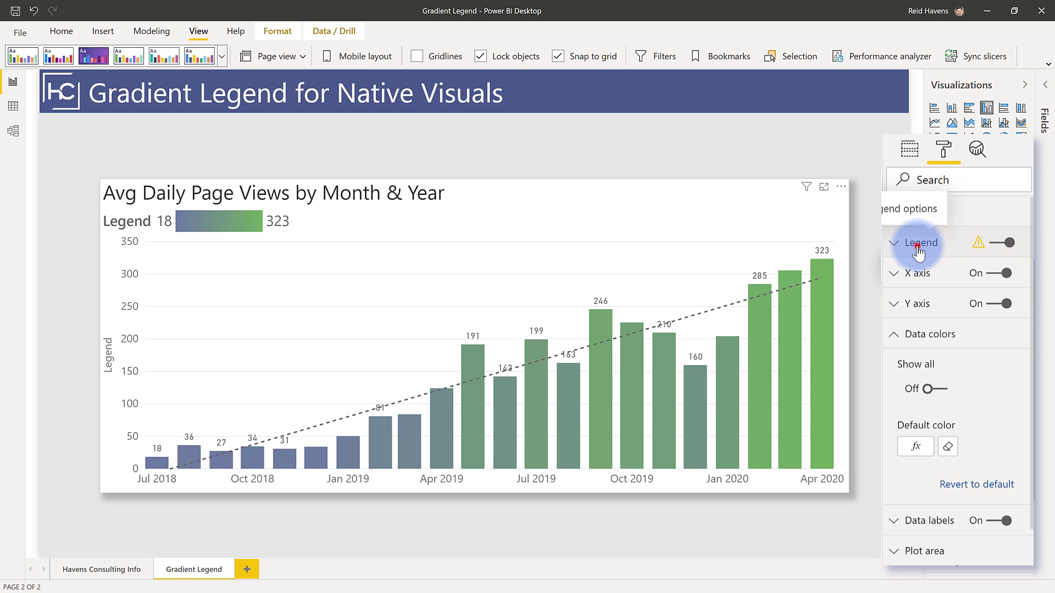
left_click(894, 243)
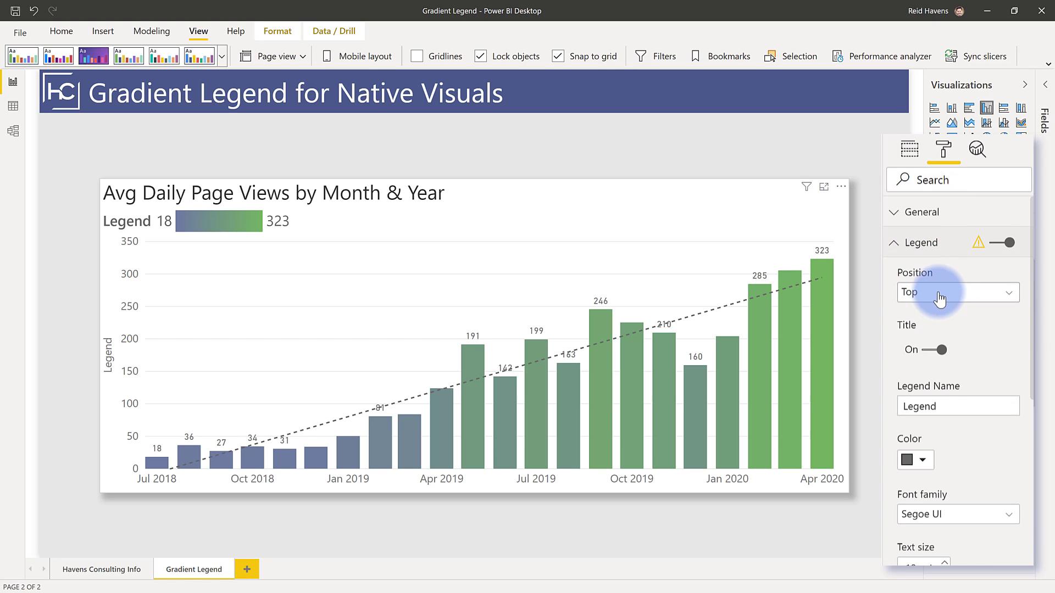
left_click(956, 292)
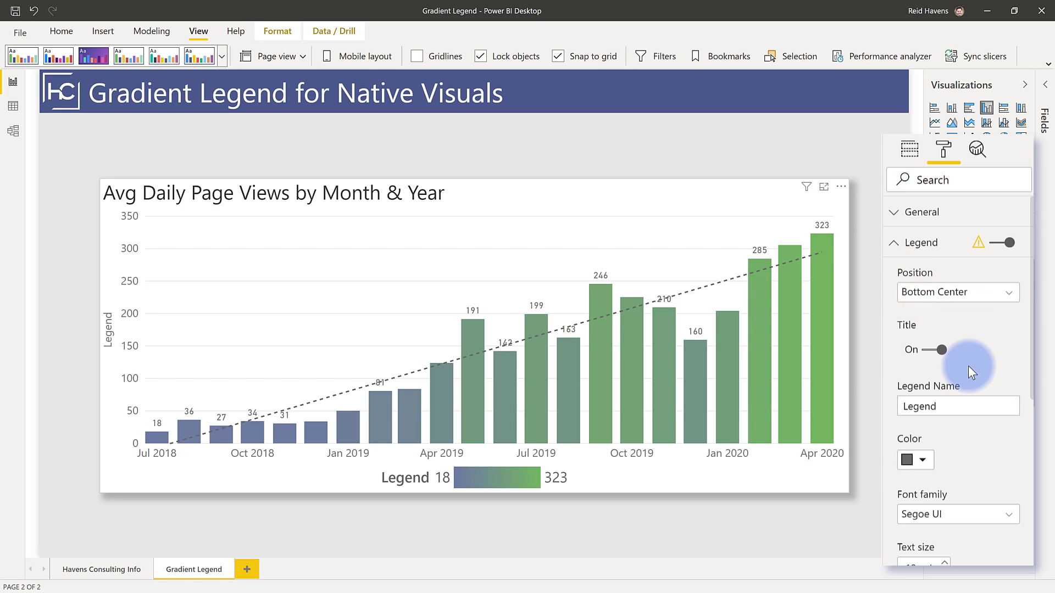
left_click(956, 292)
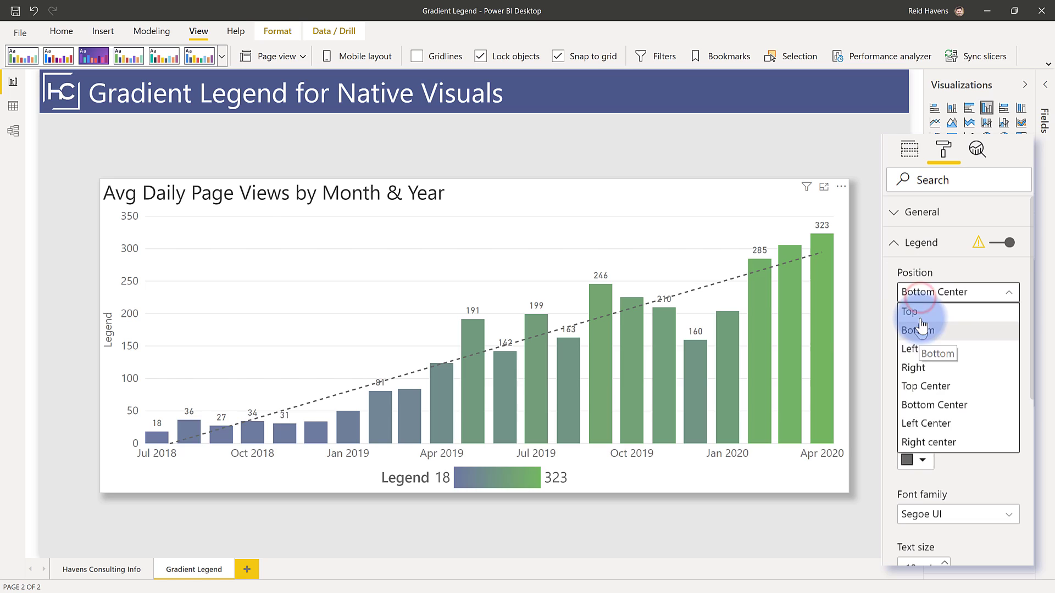
left_click(909, 311)
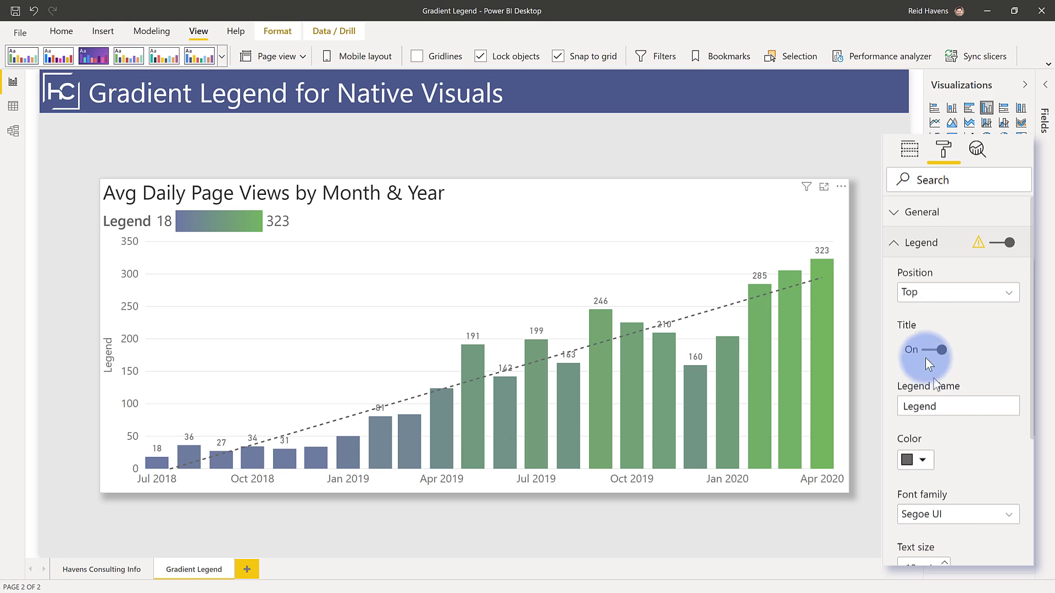
left_click(928, 333)
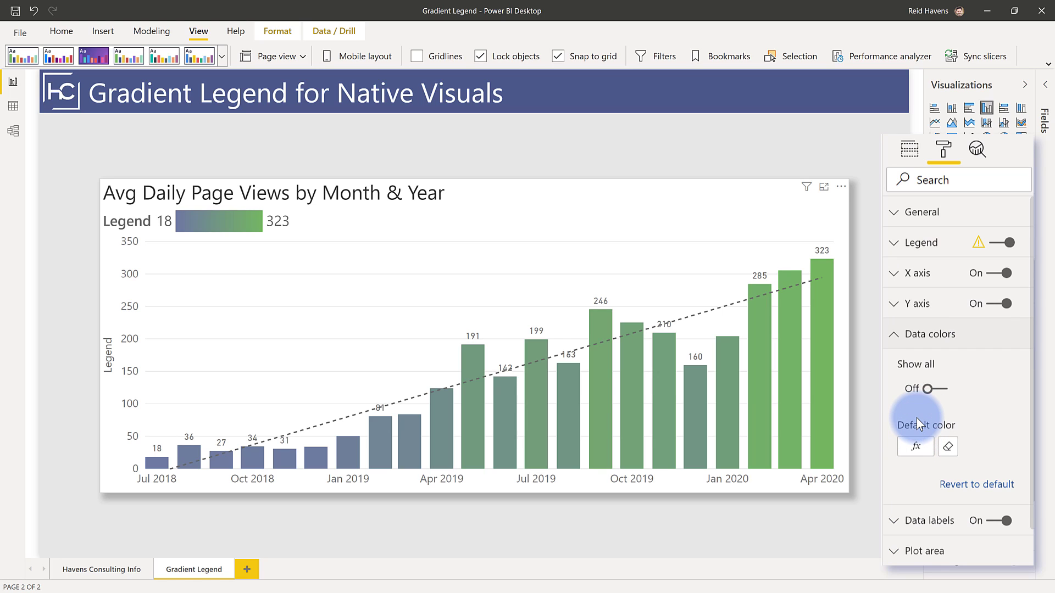
mouse_move(926, 424)
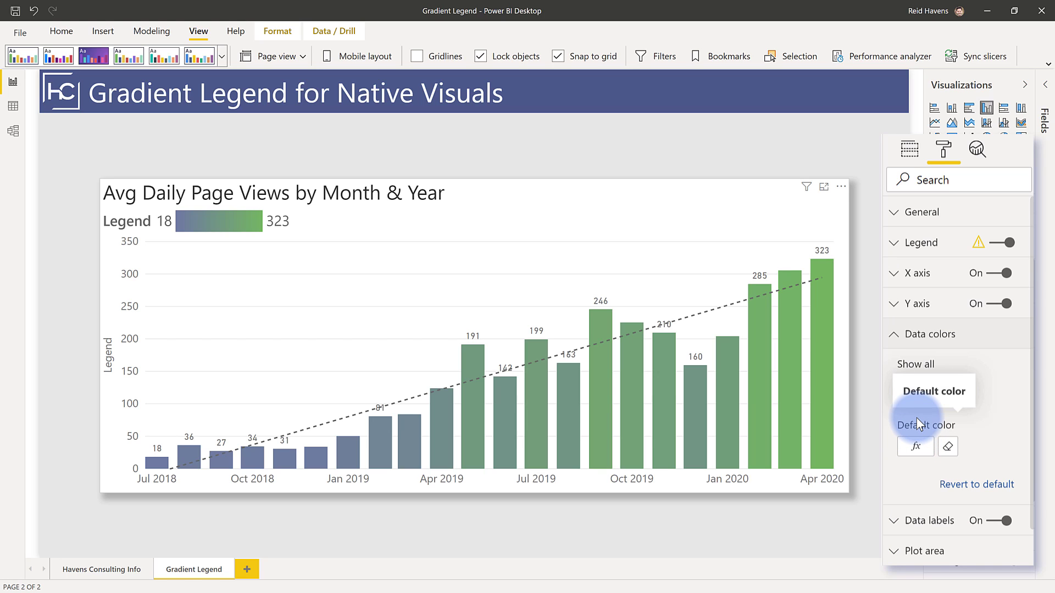